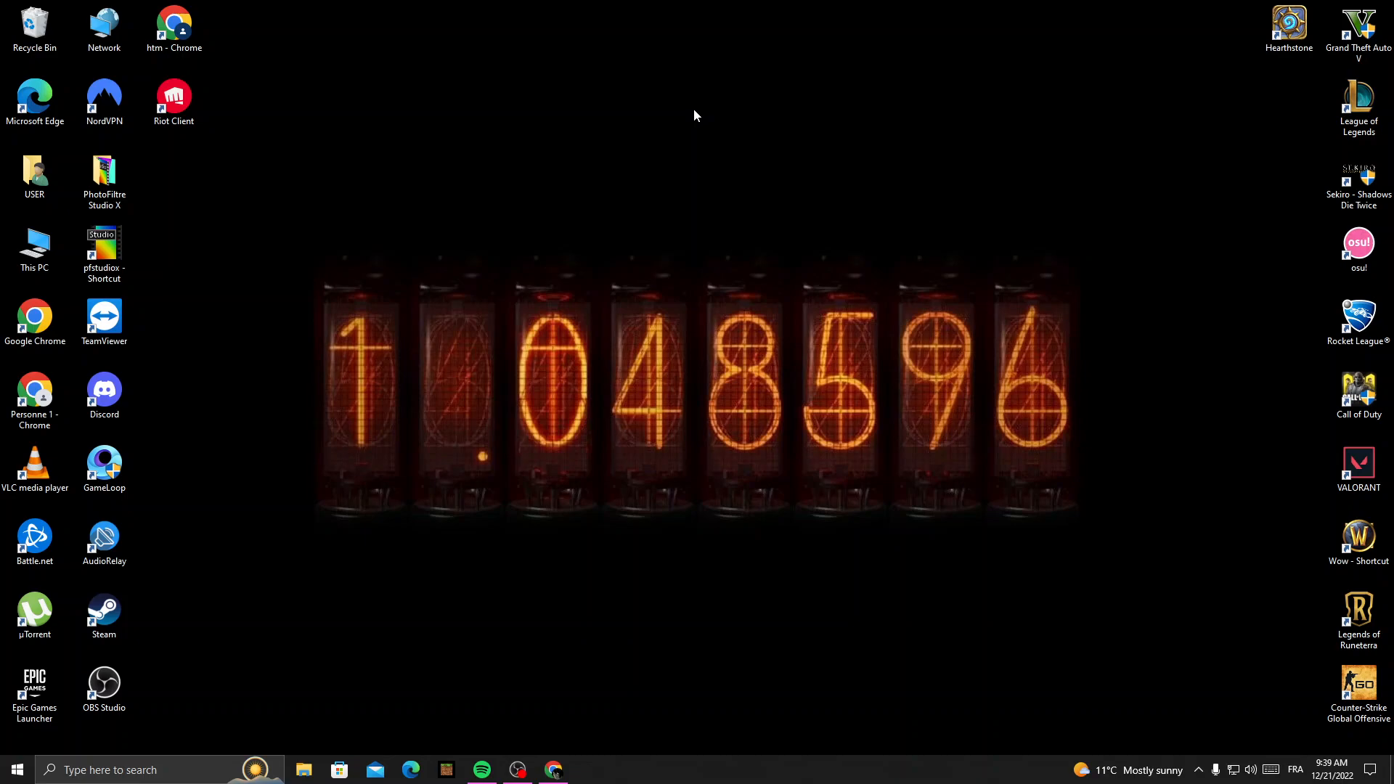
pyautogui.moveTo(491, 740)
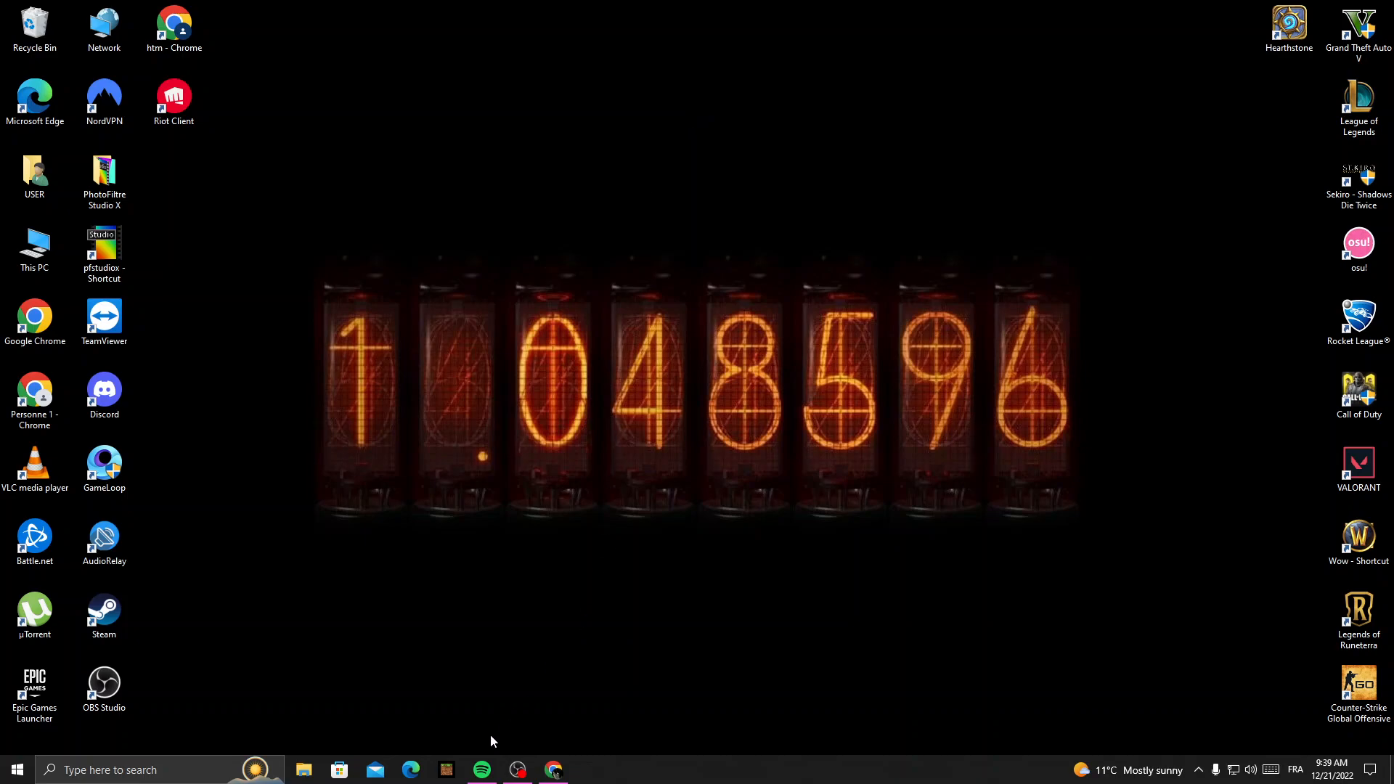
# Launch Spotify from the taskbar and open Settings from the profile menu.
pyautogui.click(480, 769)
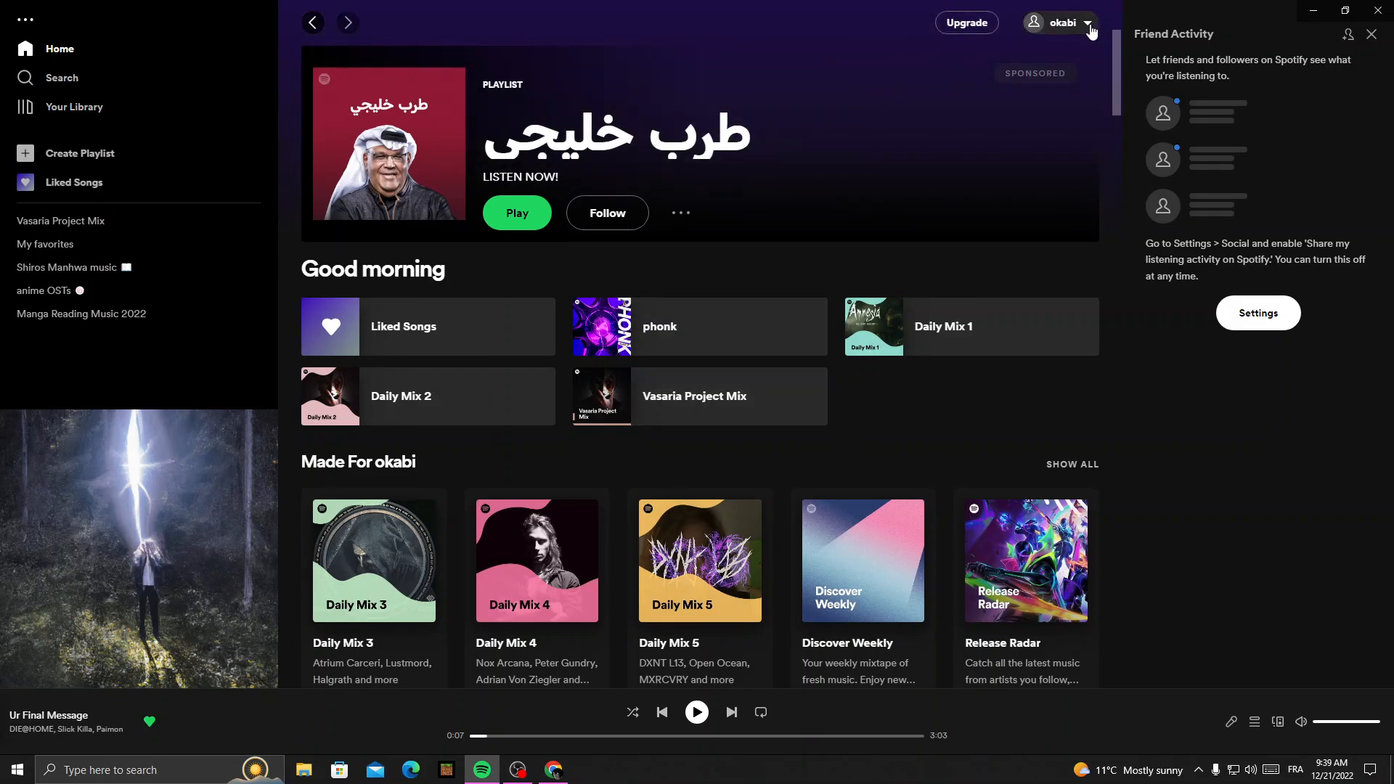
pyautogui.click(1058, 23)
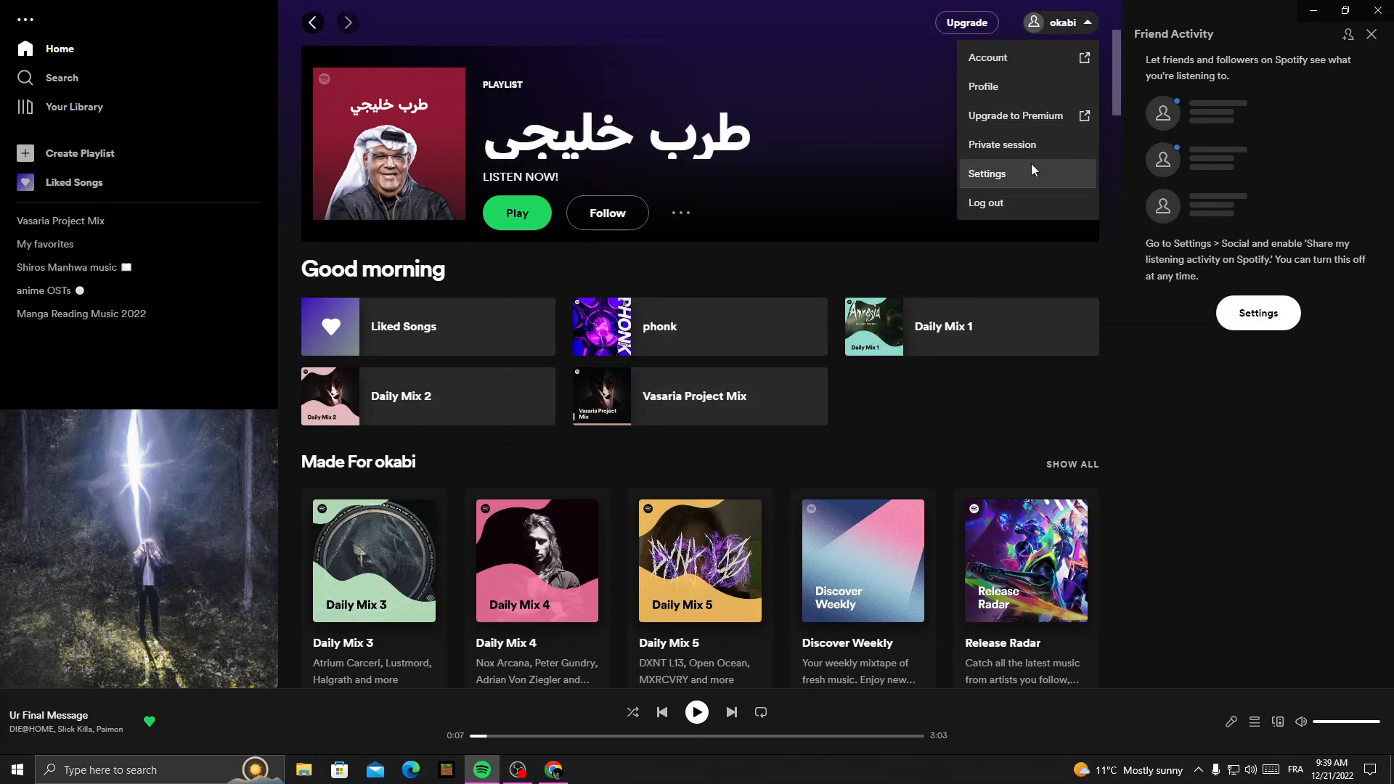
pyautogui.click(986, 173)
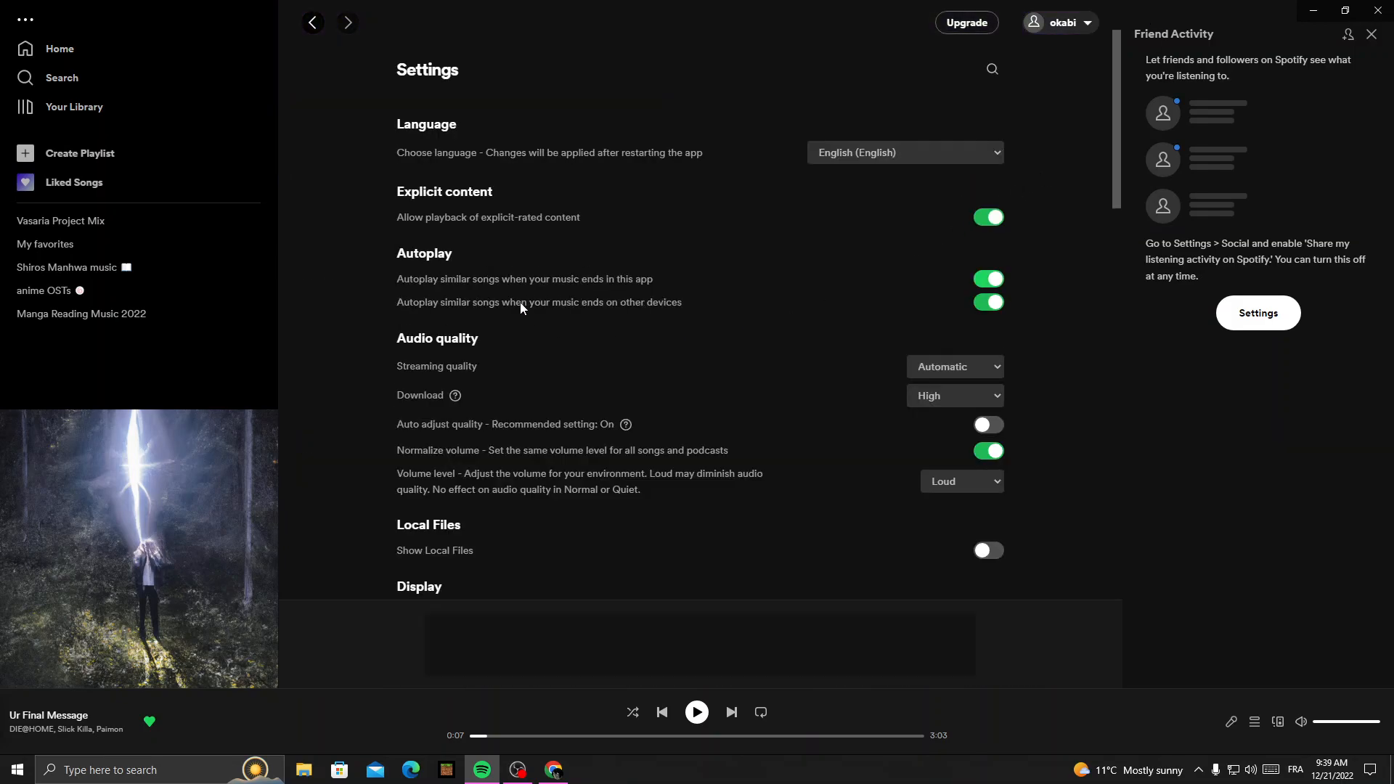
pyautogui.moveTo(598, 233)
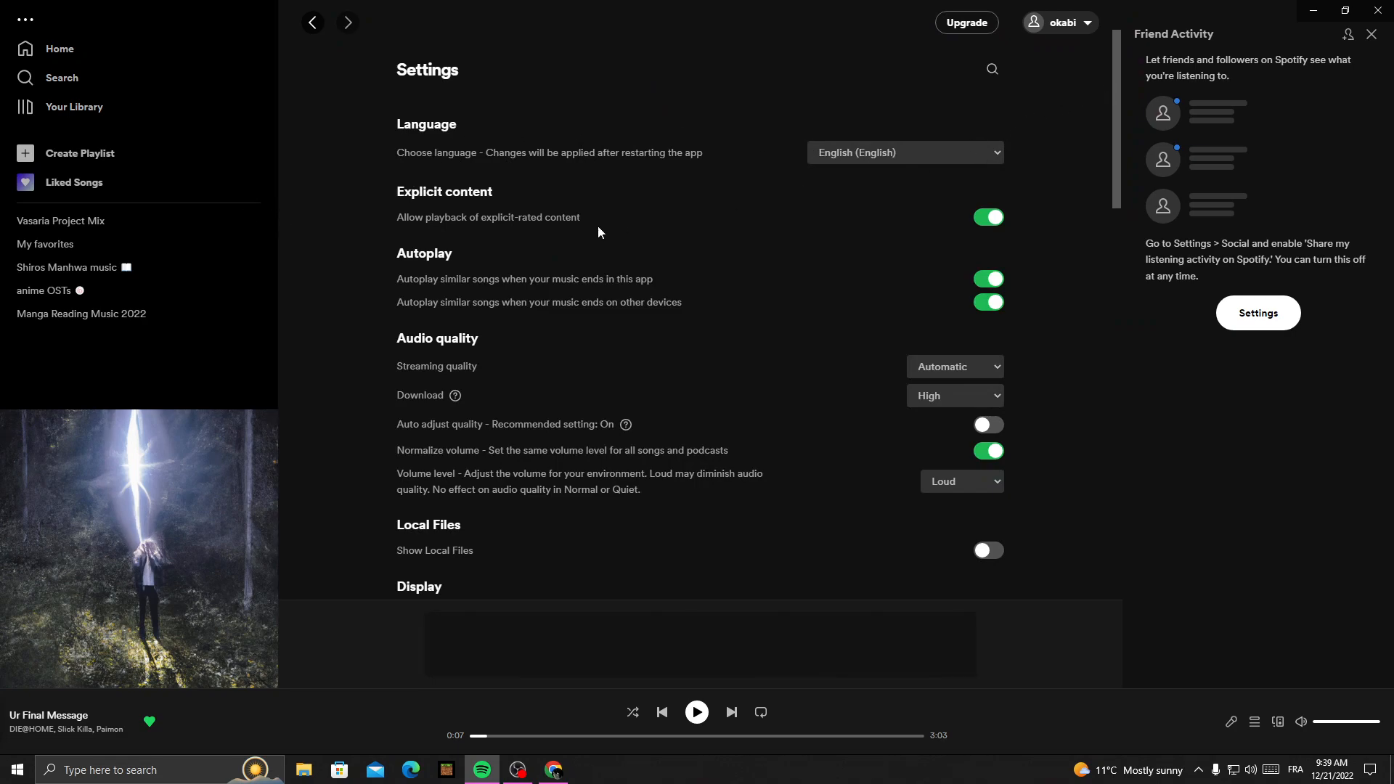
# Scroll Settings down to the Playback section's Automix toggle, then close Spotify.
pyautogui.scroll(-3)
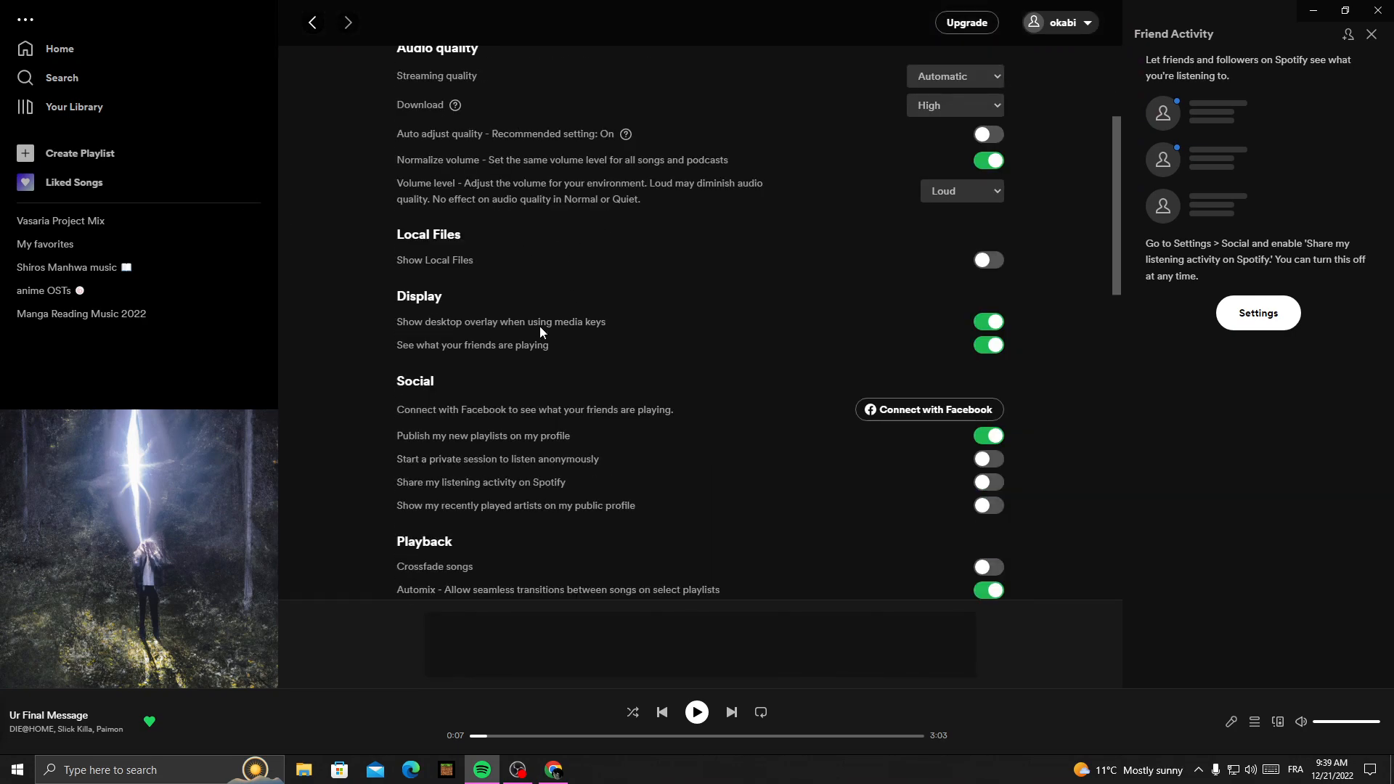
pyautogui.moveTo(408, 293)
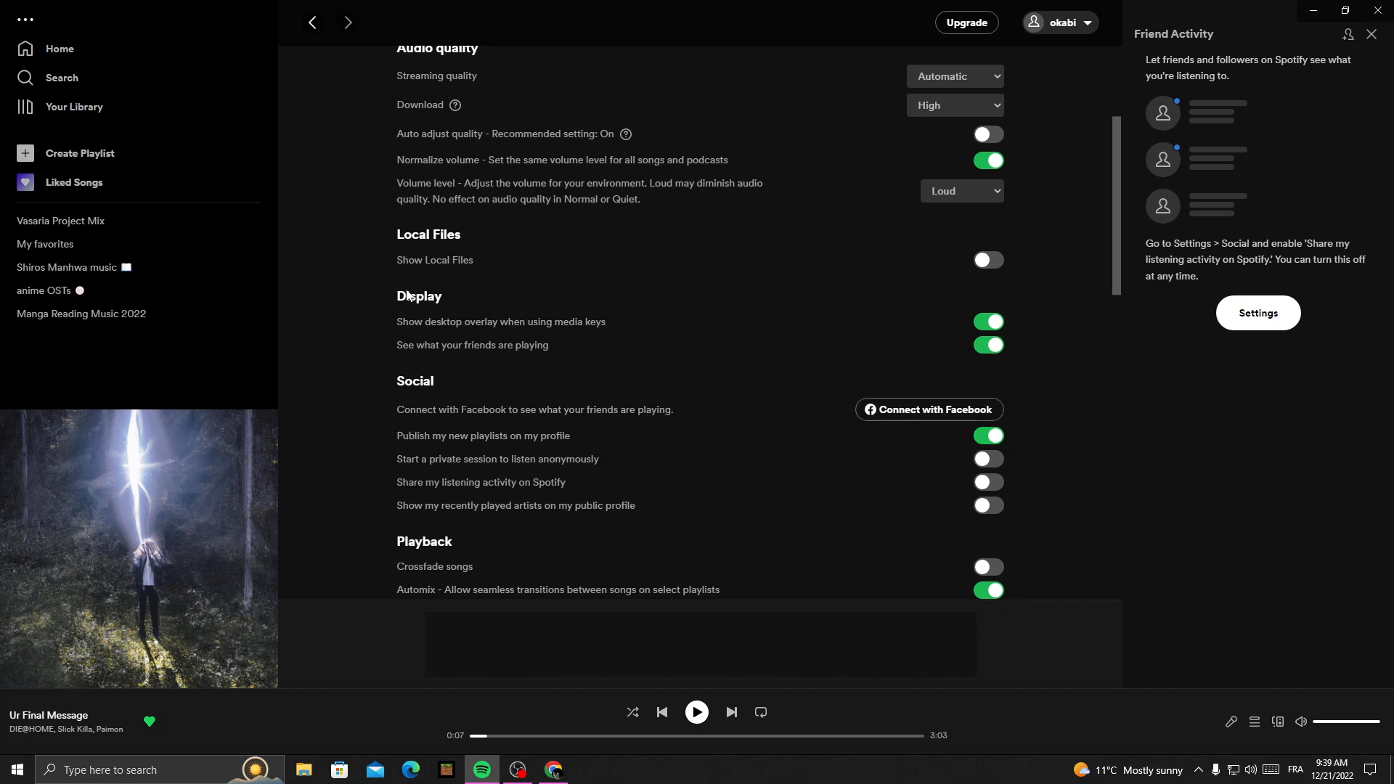
pyautogui.scroll(-3)
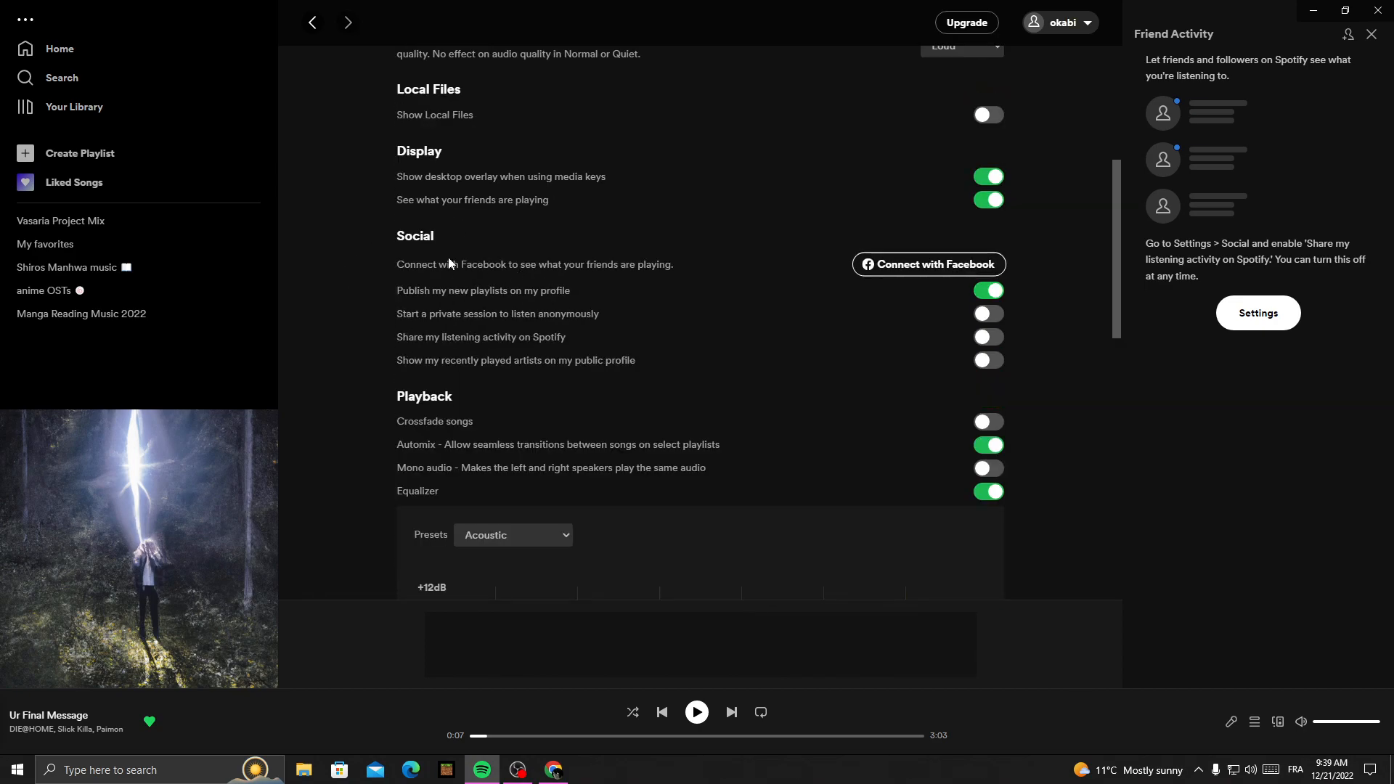
pyautogui.scroll(-3)
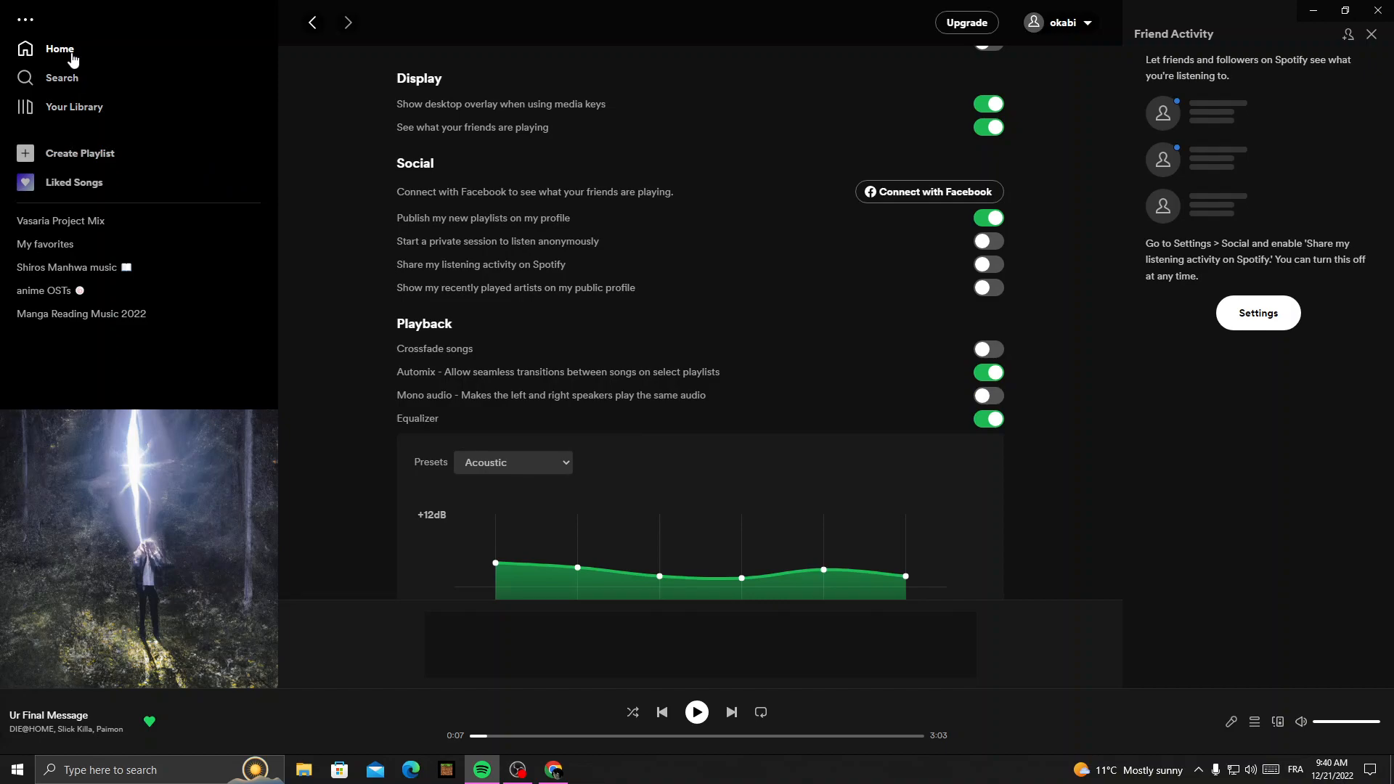
pyautogui.click(58, 48)
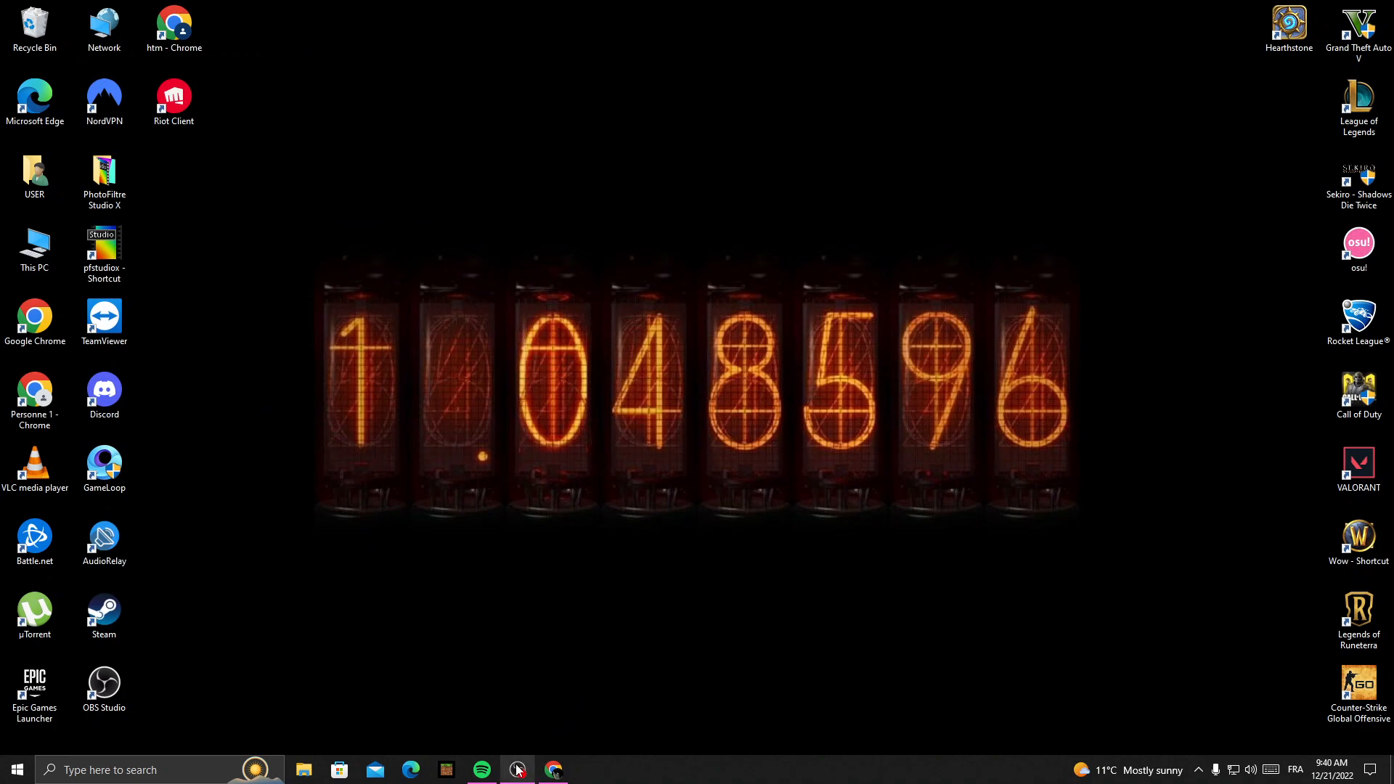
pyautogui.click(481, 769)
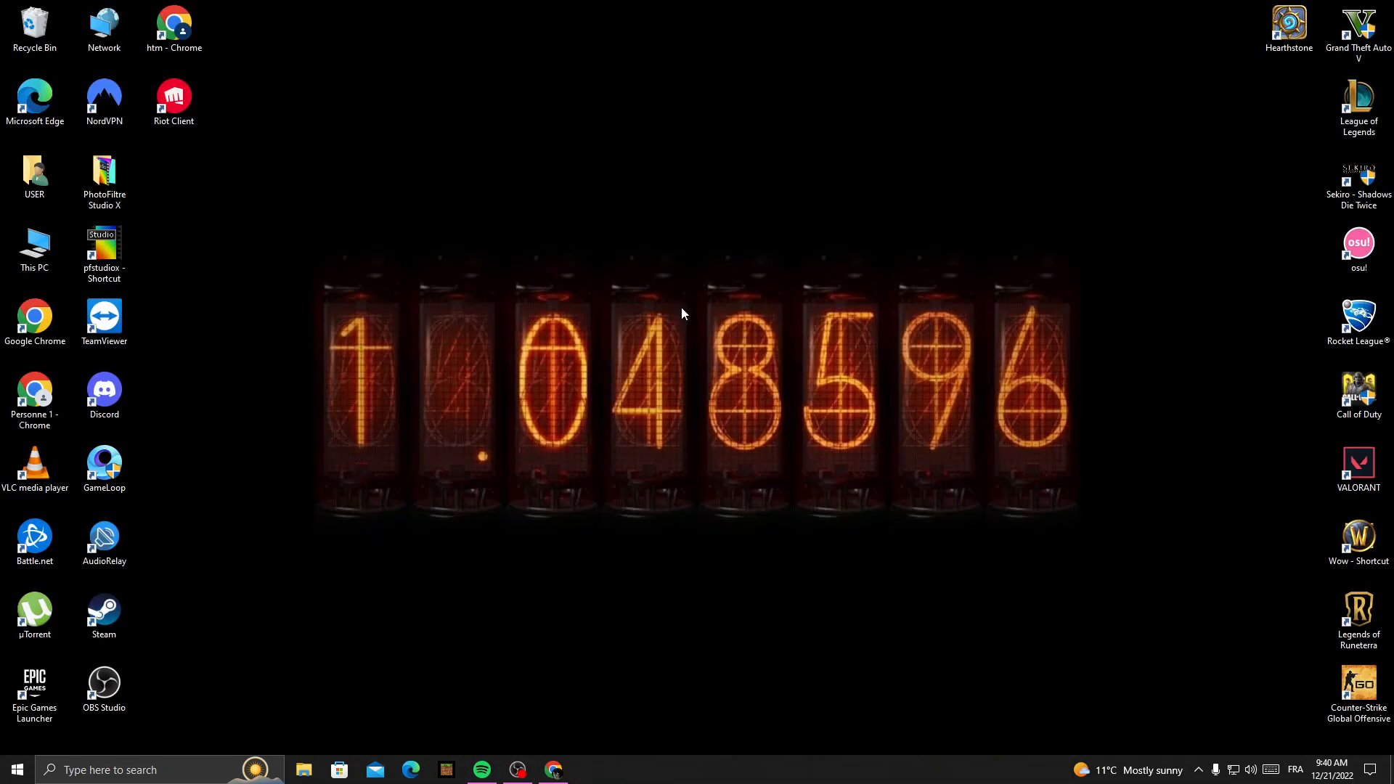
pyautogui.moveTo(600, 210)
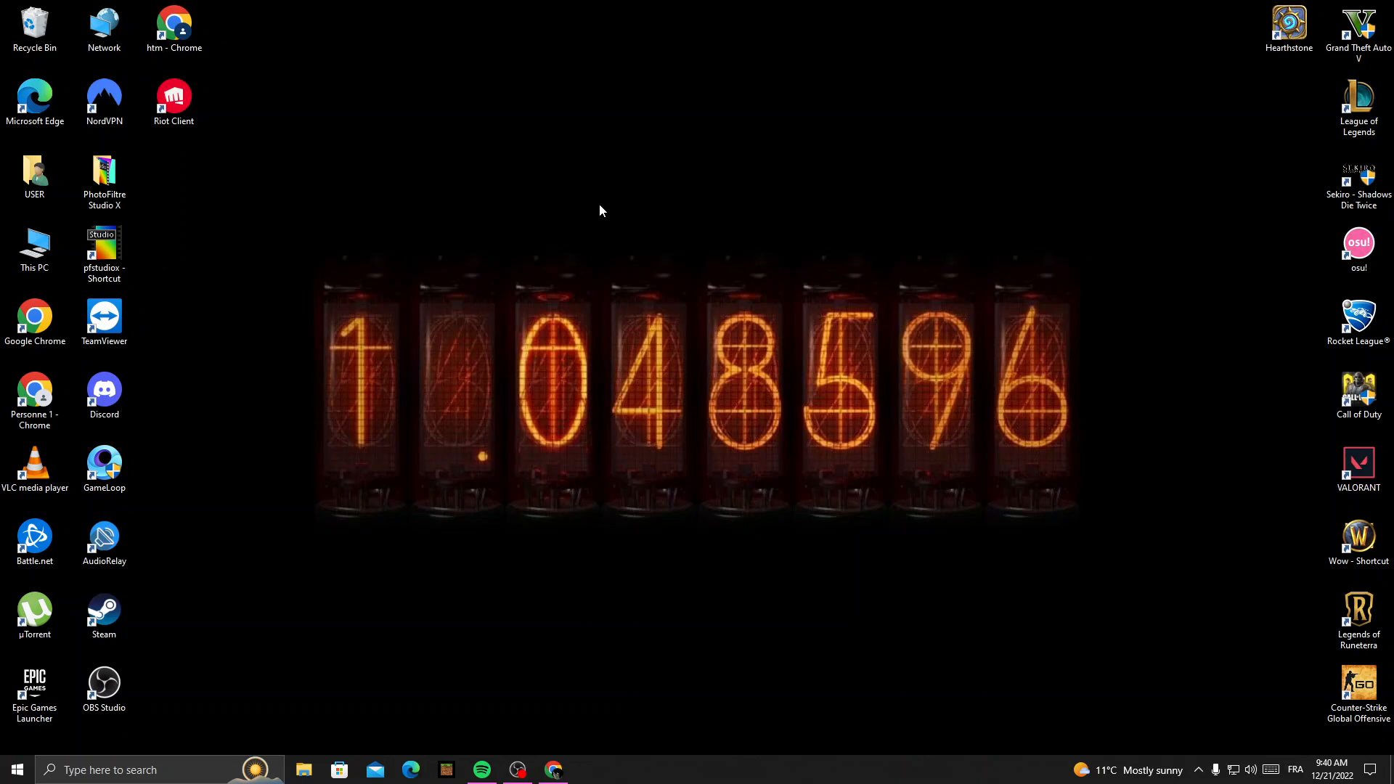
pyautogui.moveTo(827, 83)
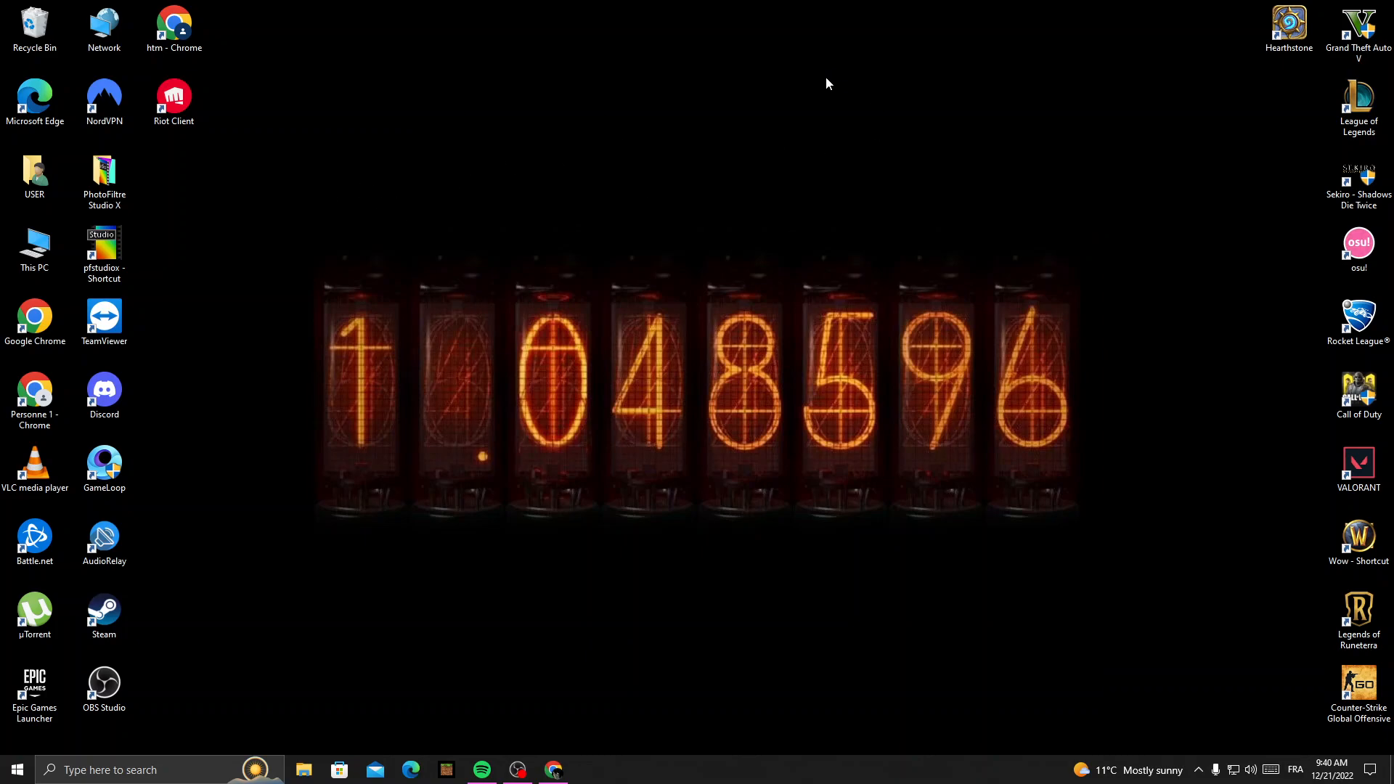
pyautogui.moveTo(957, 94)
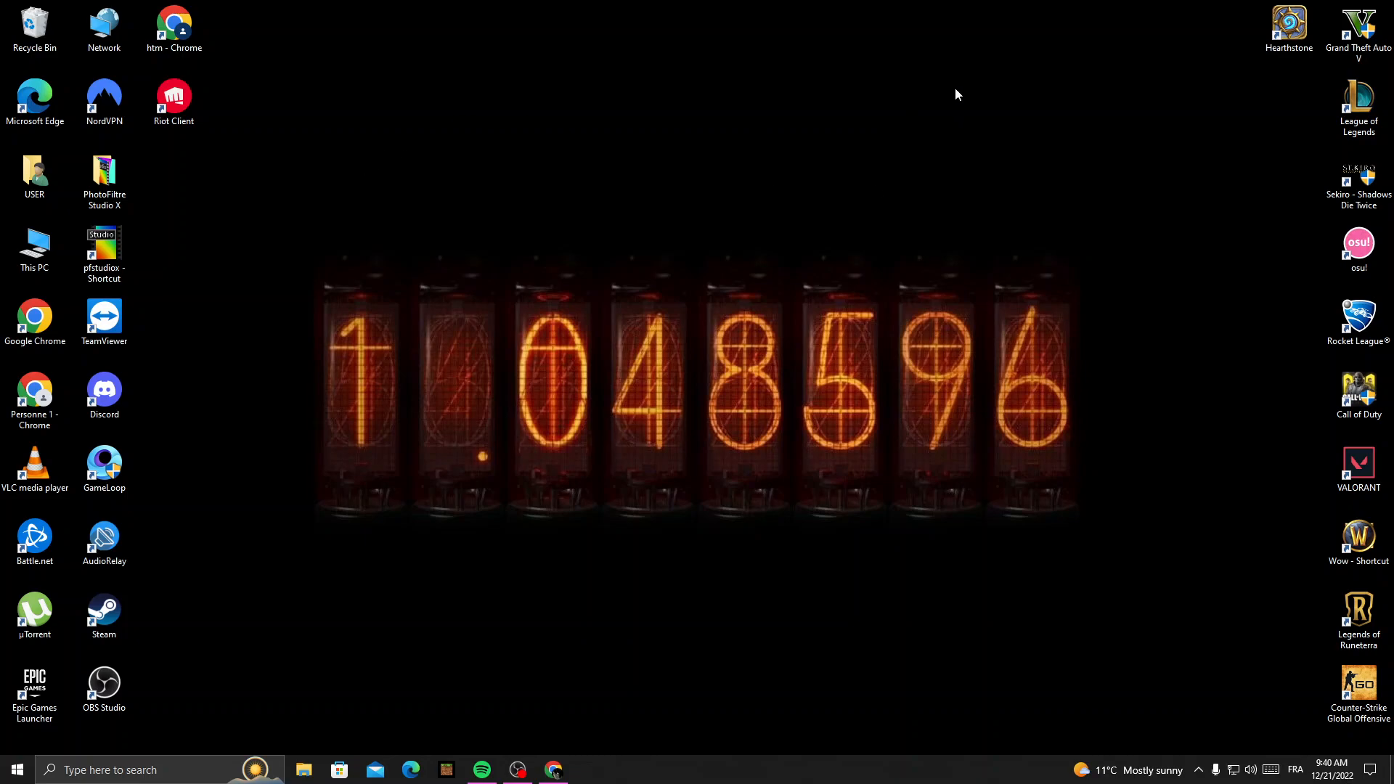
pyautogui.moveTo(312, 238)
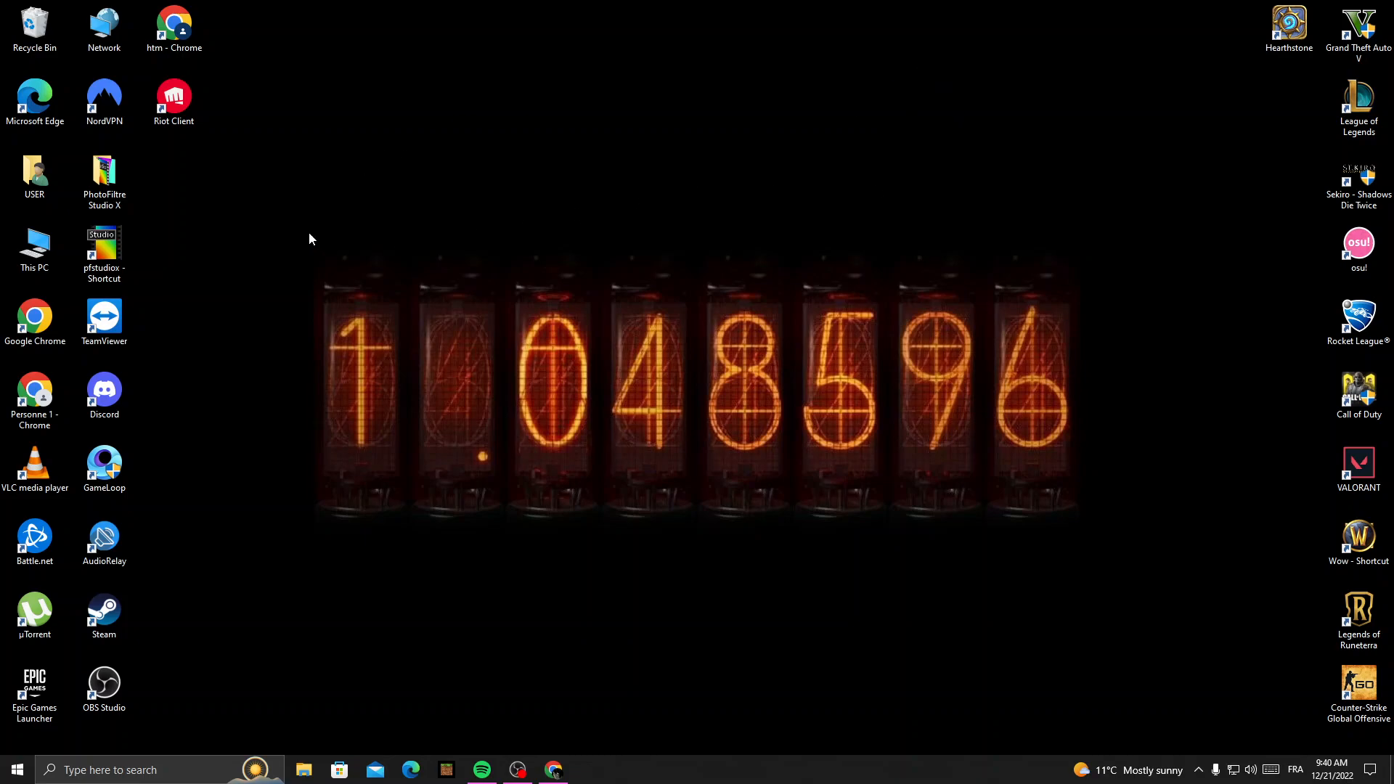